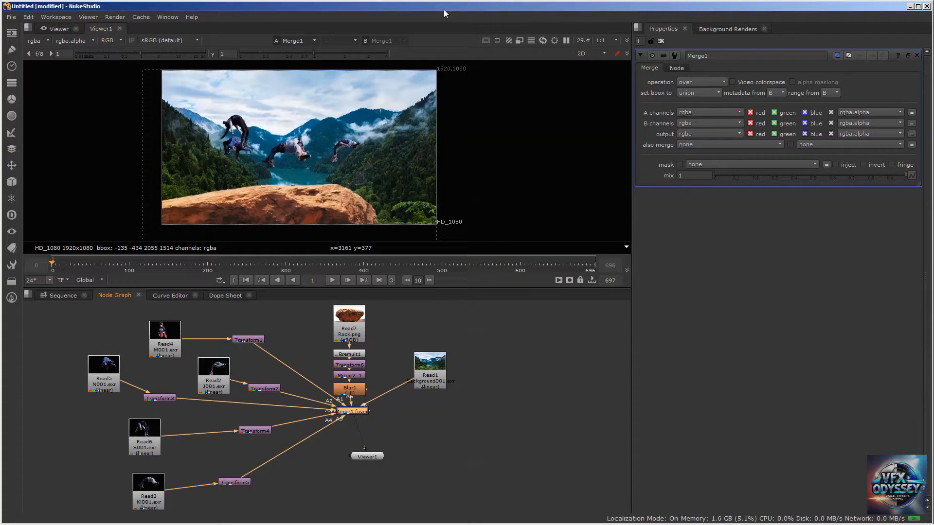
{"action": "mouse_move", "coordinate": [108, 91]}
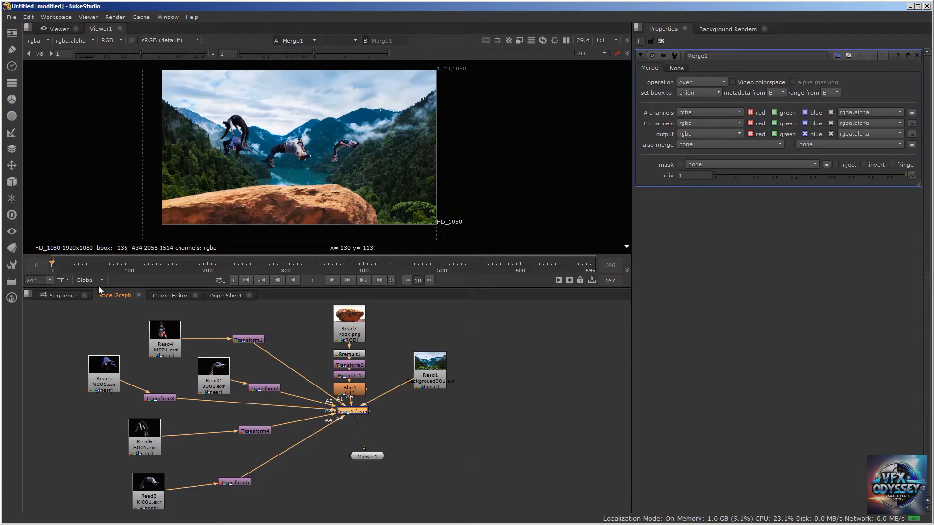
{"action": "mouse_move", "coordinate": [574, 338]}
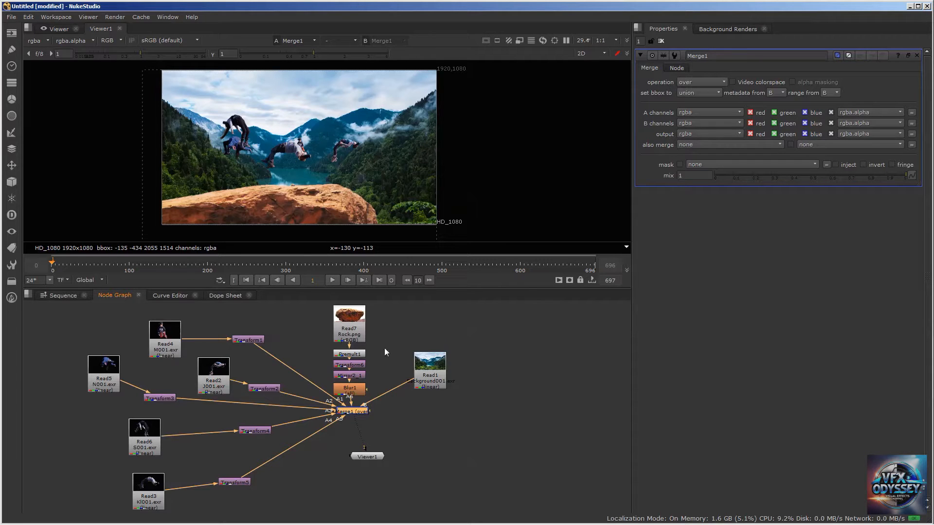
{"action": "mouse_move", "coordinate": [466, 348]}
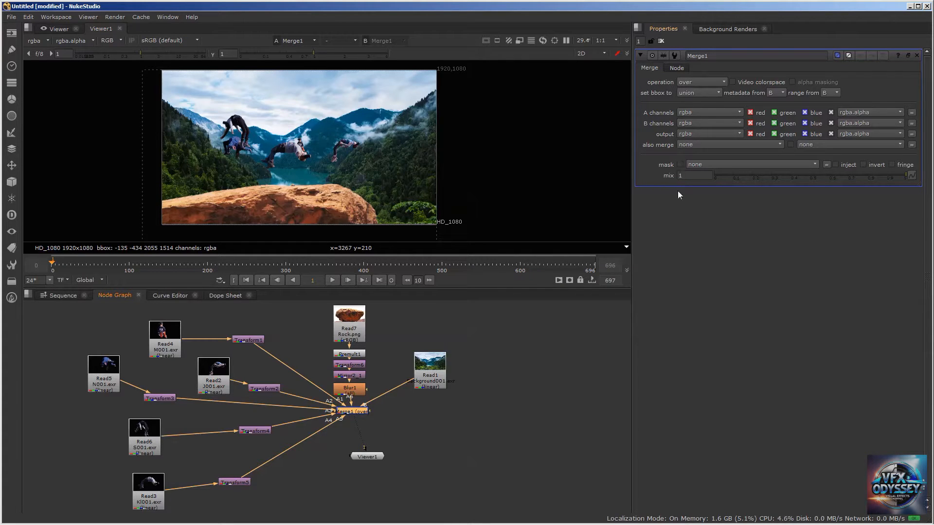
{"action": "mouse_move", "coordinate": [673, 204]}
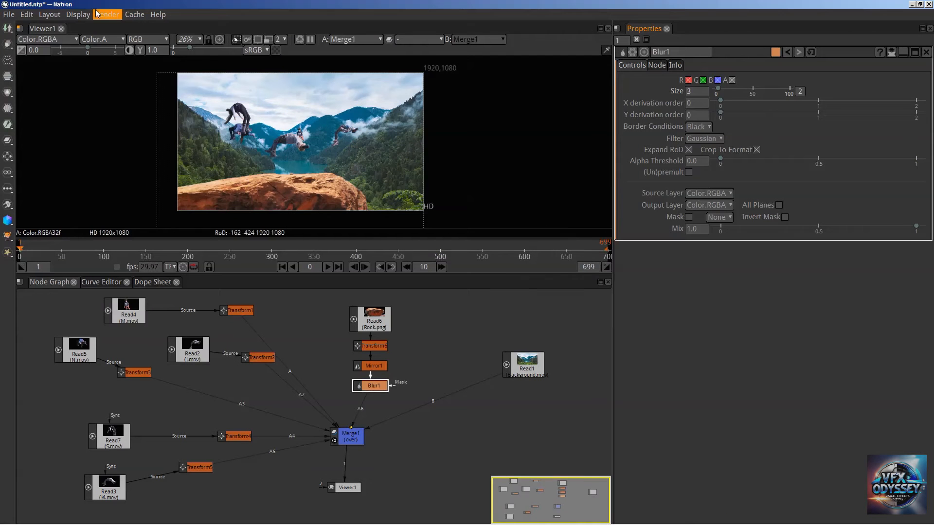
{"action": "mouse_move", "coordinate": [101, 30]}
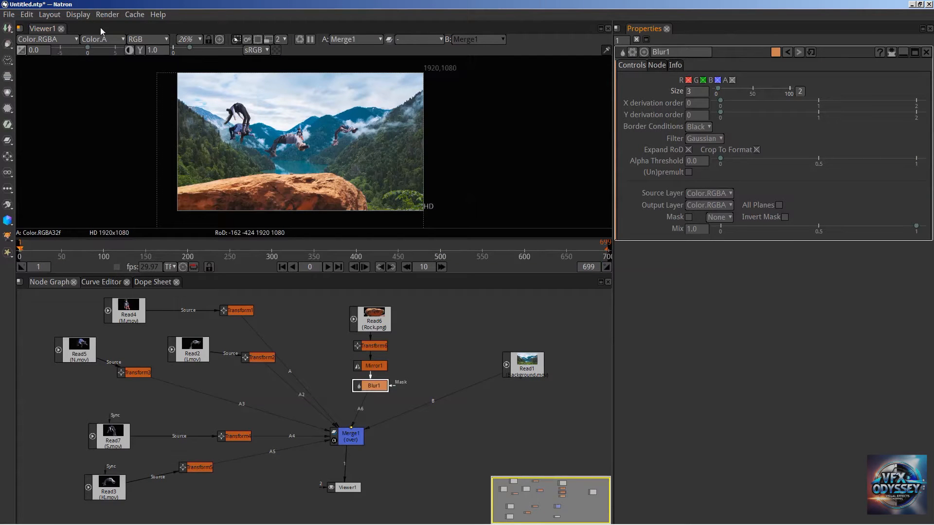
Switch to the Natron window showing the dancers-over-lake composite feeding Merge1.
{"action": "key", "text": "alt+Tab"}
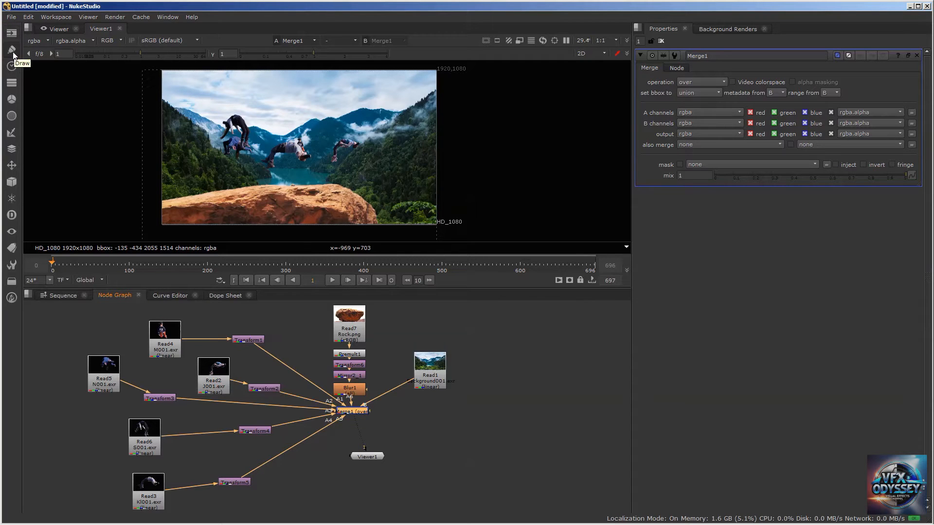
{"action": "mouse_move", "coordinate": [11, 90]}
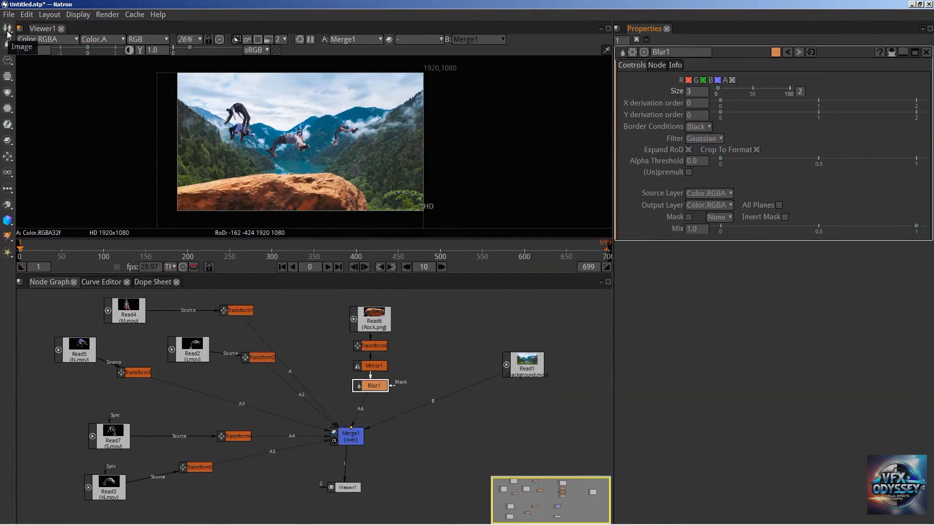
{"action": "mouse_move", "coordinate": [9, 63]}
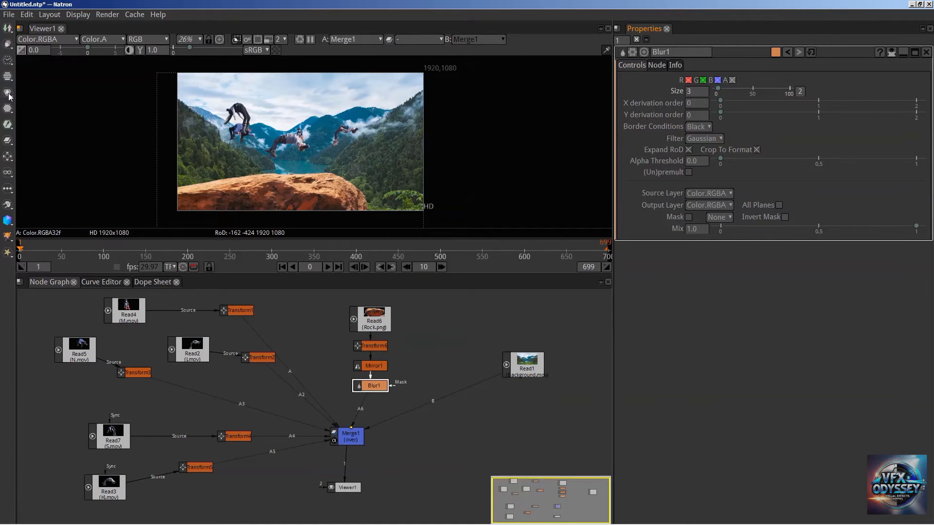
Show the Color node list with Clamp, ColorCorrect, Grade and HueCorrect.
{"action": "left_click", "coordinate": [9, 92]}
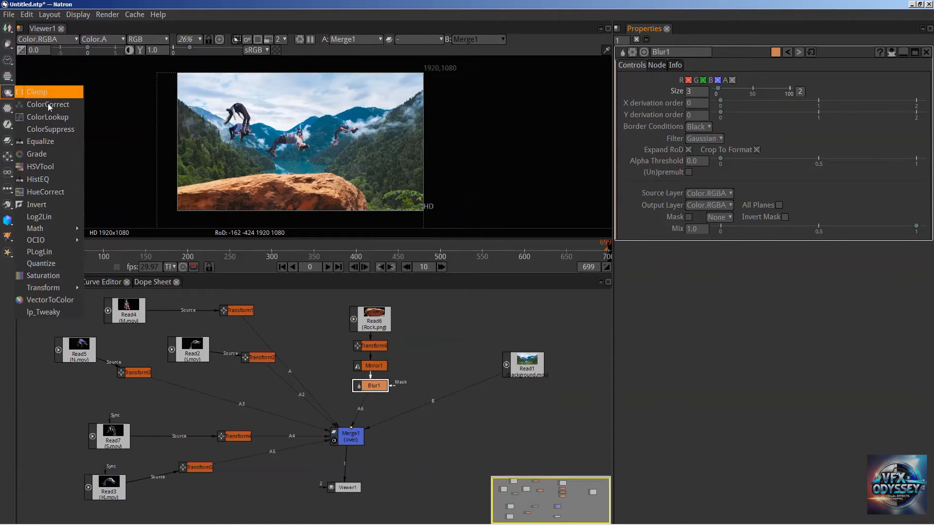
{"action": "mouse_move", "coordinate": [48, 116]}
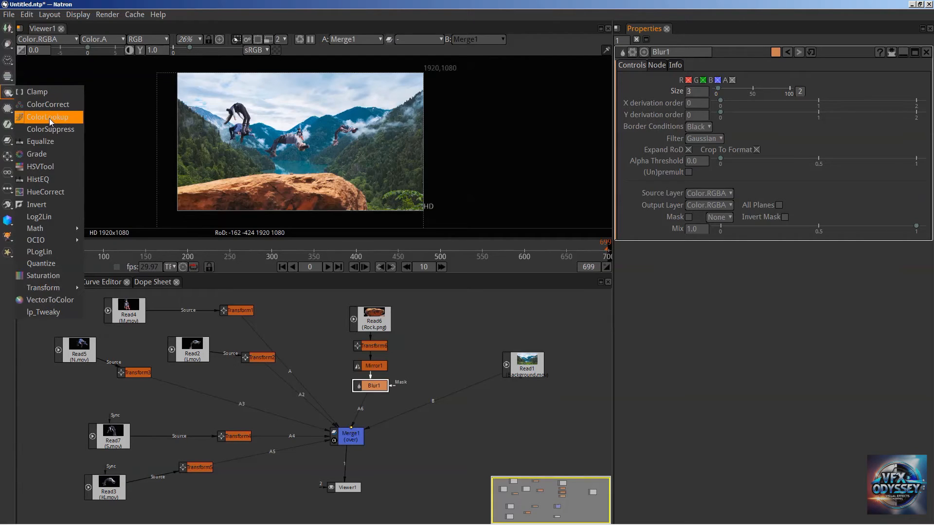
{"action": "mouse_move", "coordinate": [37, 154]}
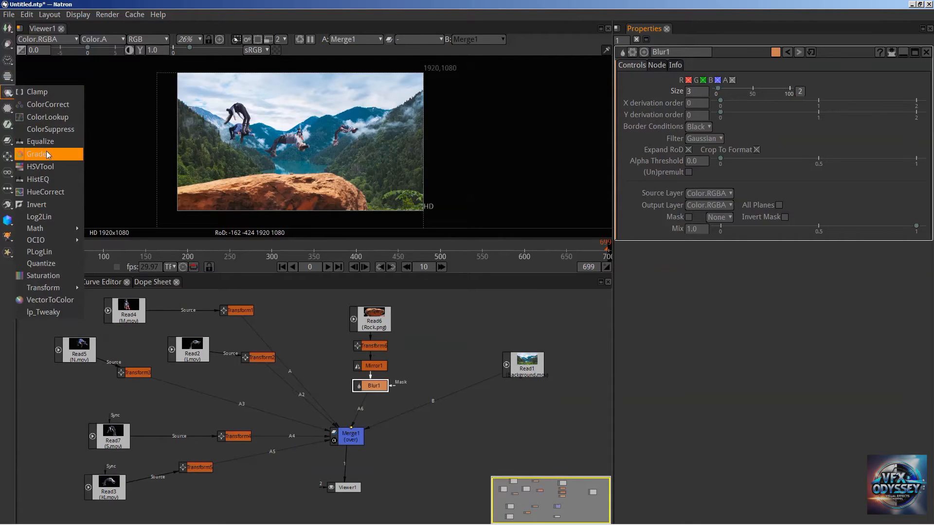
{"action": "mouse_move", "coordinate": [44, 192]}
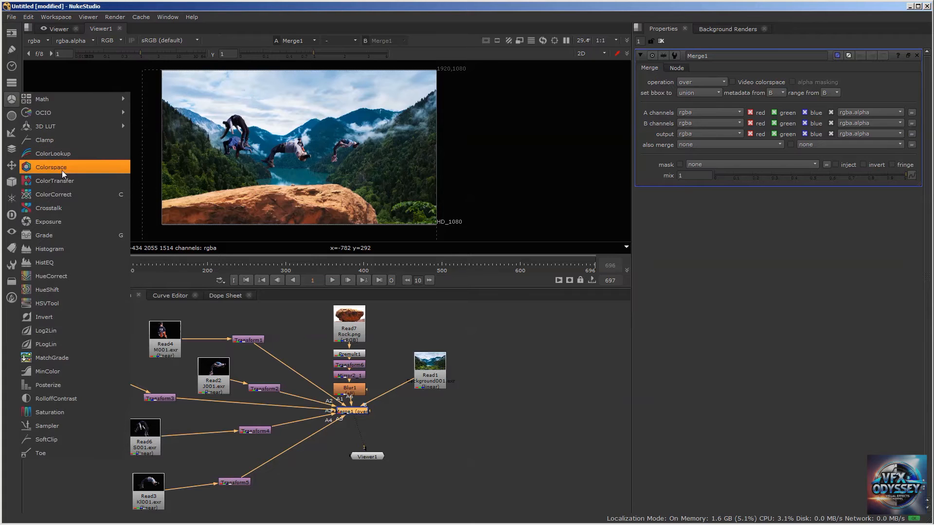
{"action": "mouse_move", "coordinate": [59, 264]}
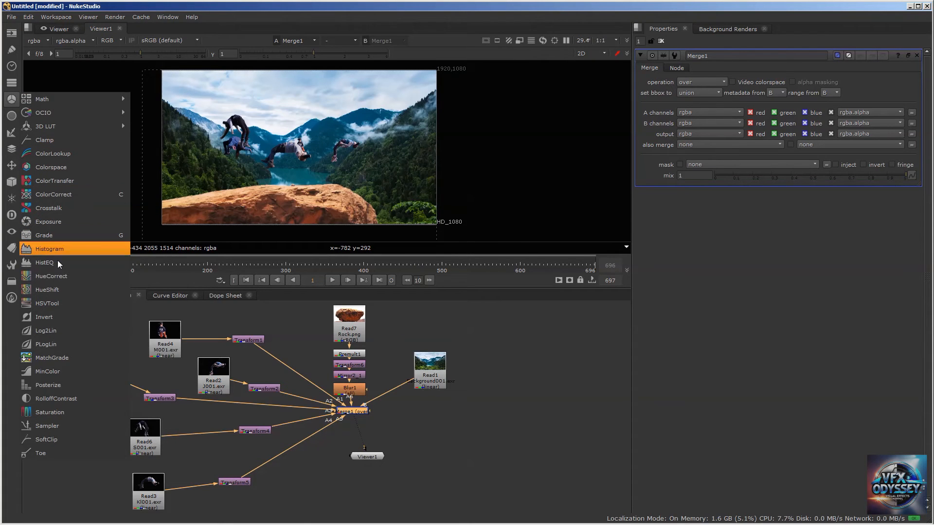
{"action": "mouse_move", "coordinate": [51, 304]}
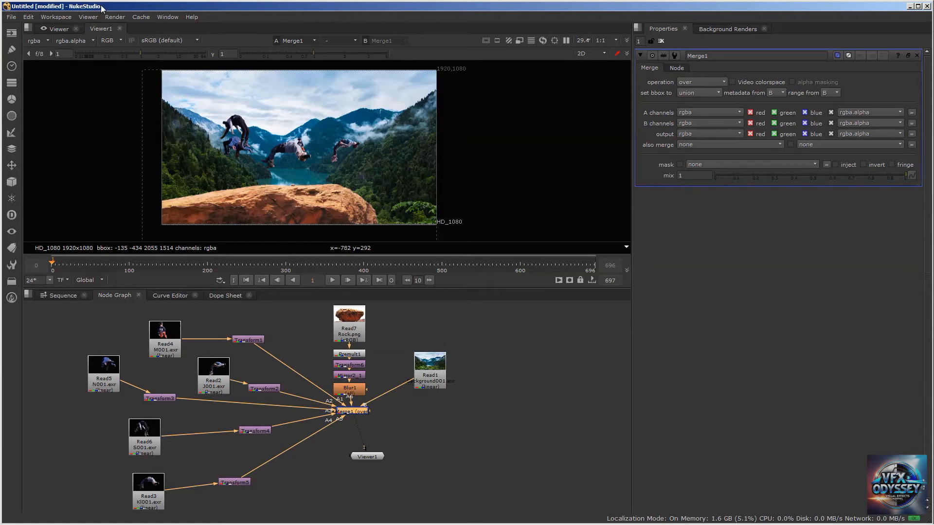
{"action": "mouse_move", "coordinate": [104, 9]}
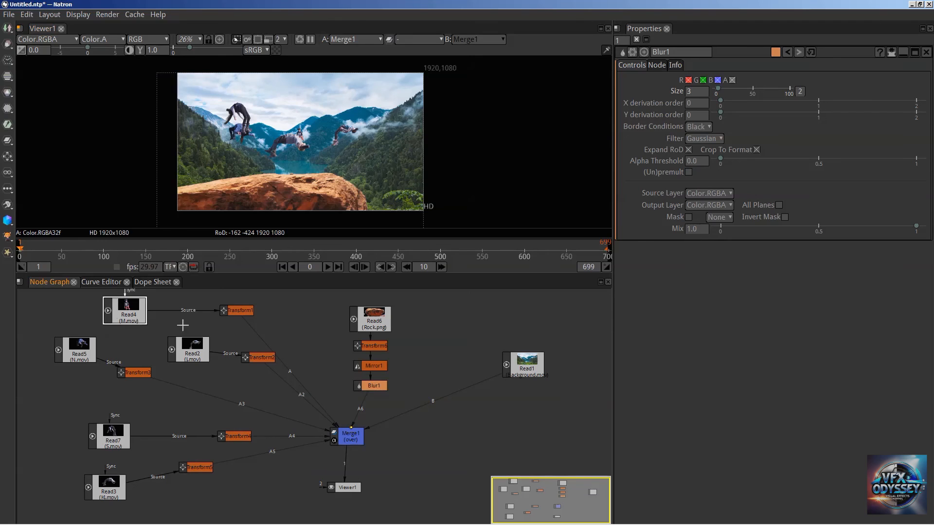
Select a spot in Natron's Node Graph near the Read4 node.
{"action": "left_click", "coordinate": [351, 436]}
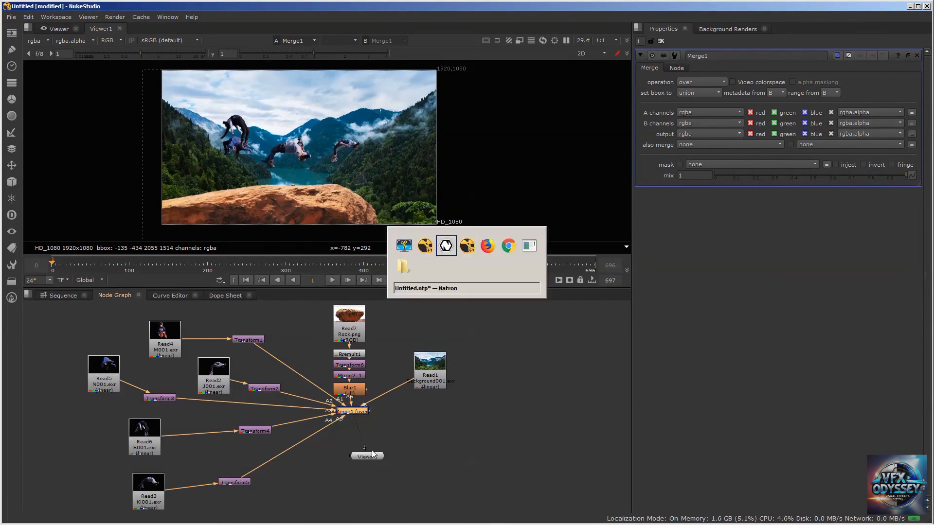
Bring the NukeStudio window with the unchanged composite back into focus.
{"action": "left_click", "coordinate": [444, 245]}
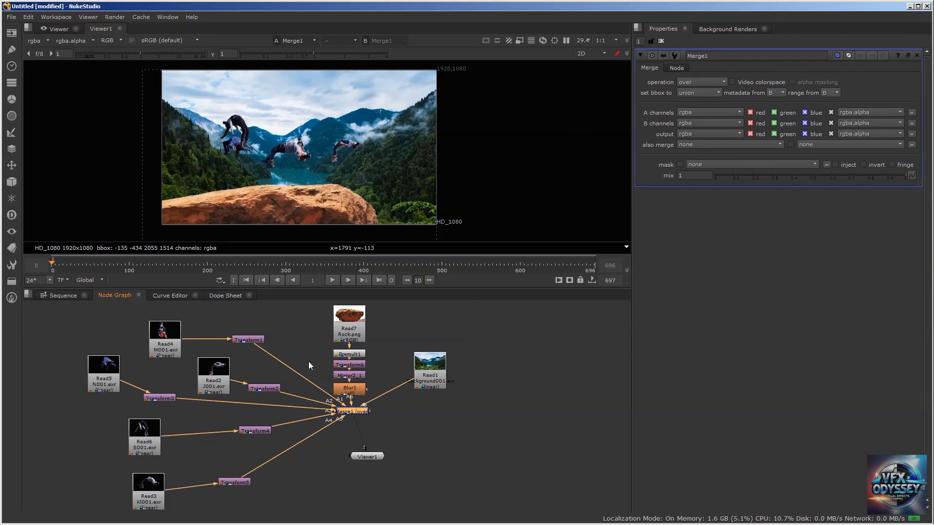
{"action": "mouse_move", "coordinate": [422, 309]}
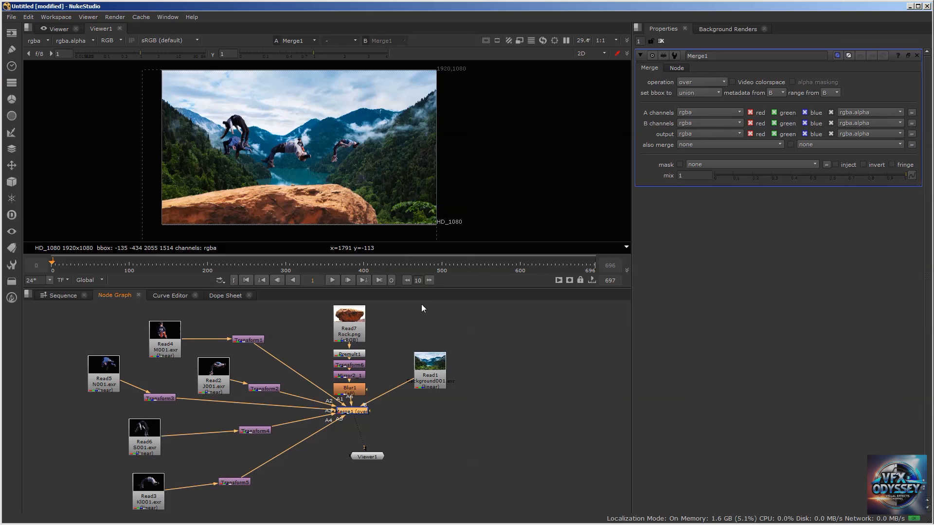